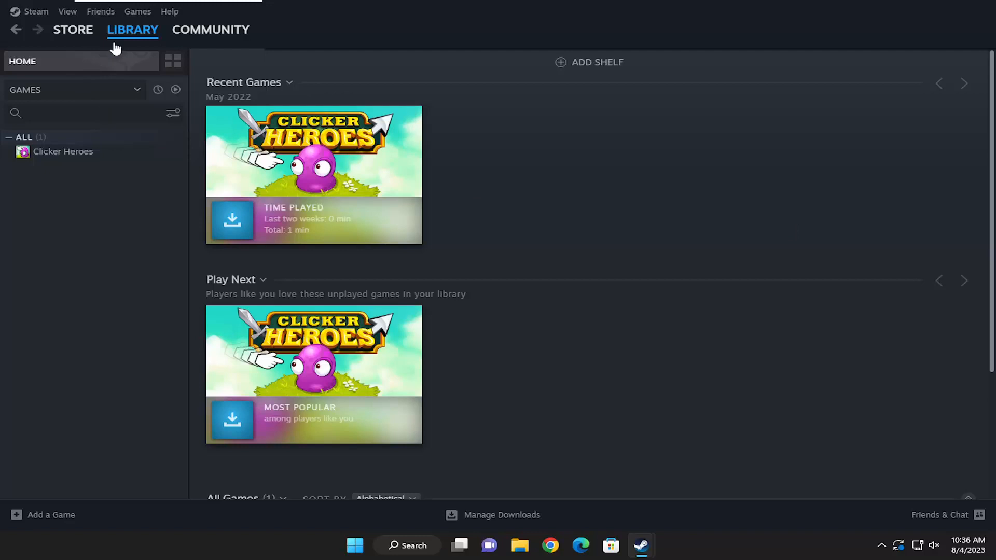
mouse_move(614, 155)
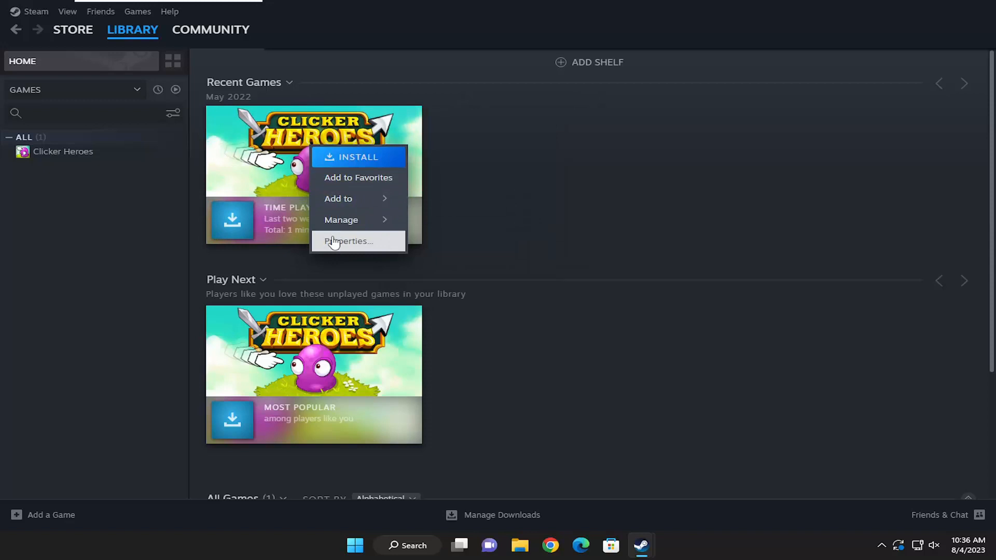
- Open the Properties window for Clicker Heroes from the Library tile's context menu
click(348, 241)
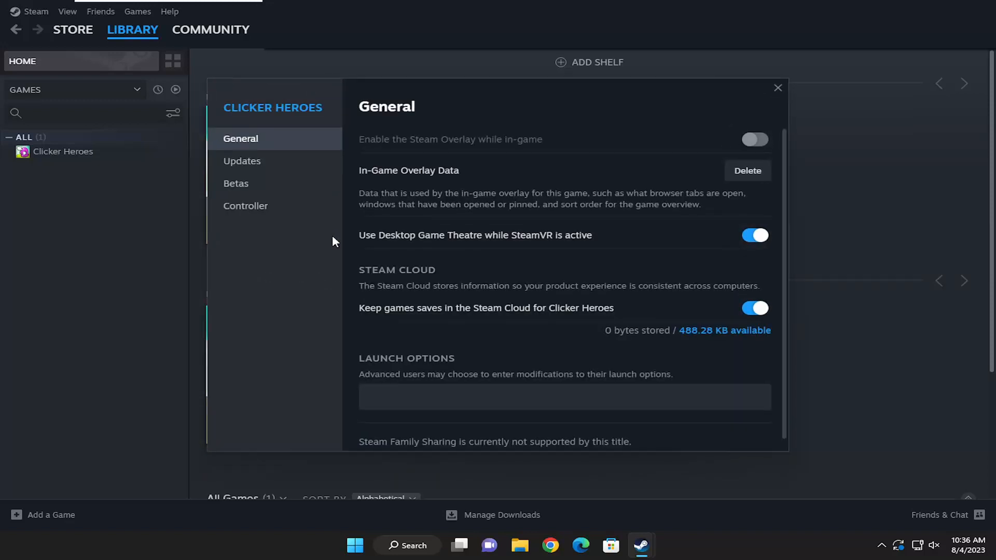
mouse_move(266, 142)
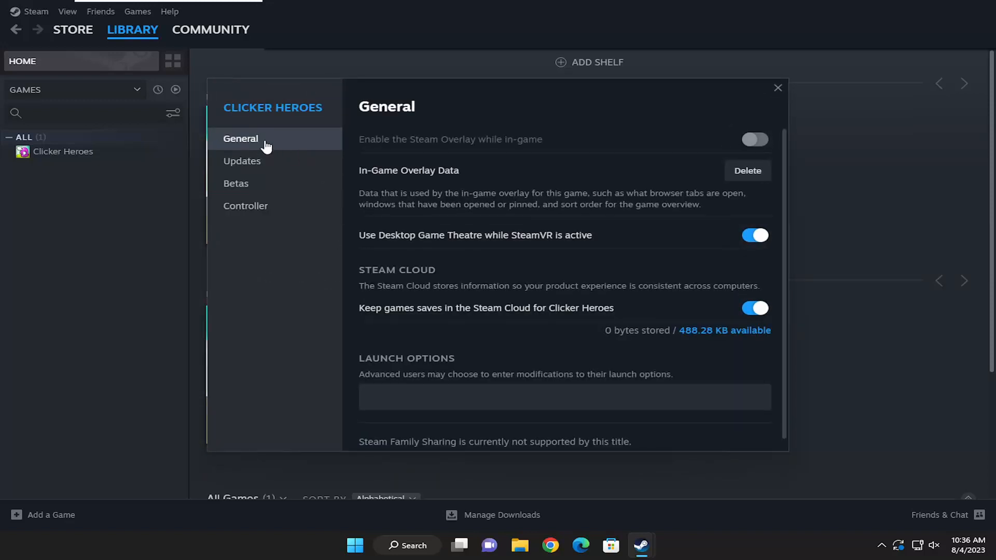
mouse_move(612, 235)
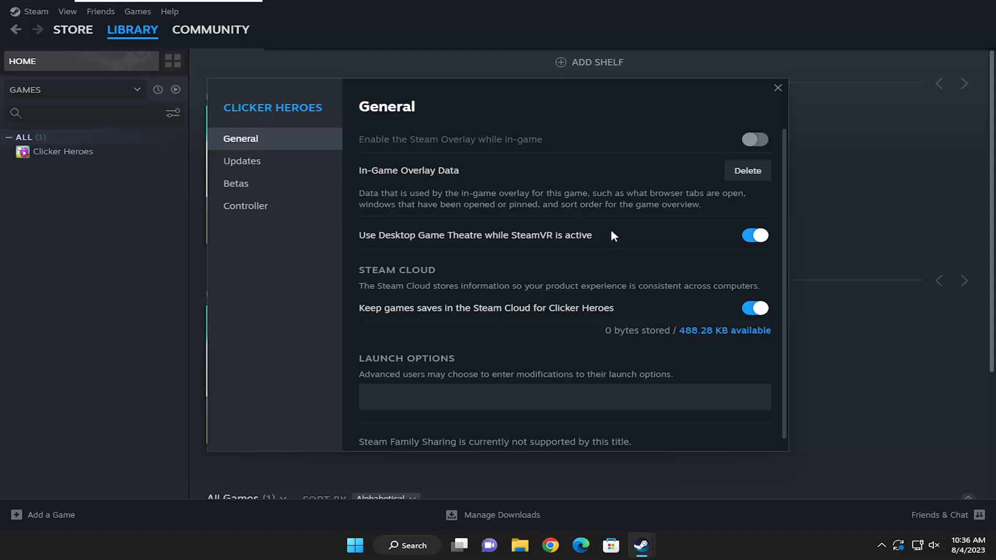
scroll(down, 3)
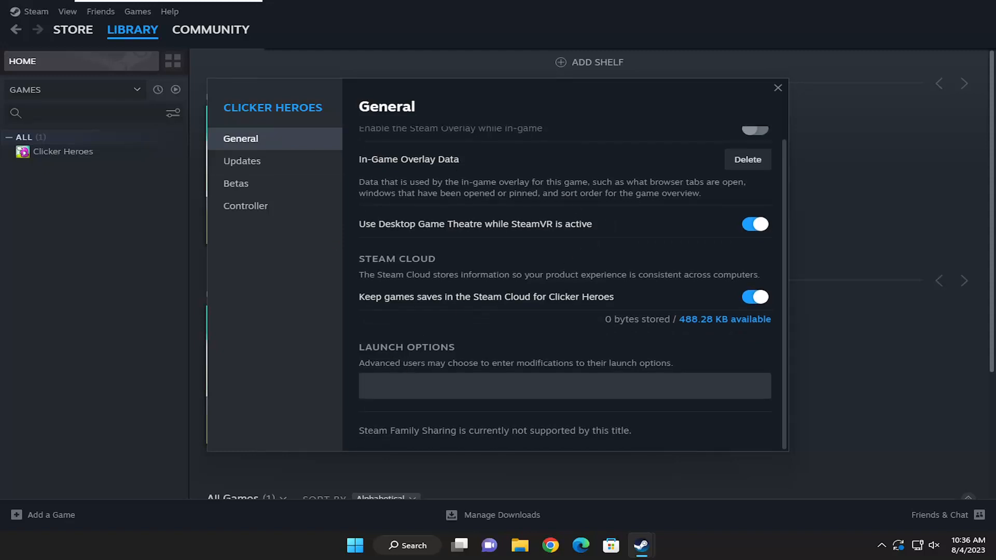
click(564, 386)
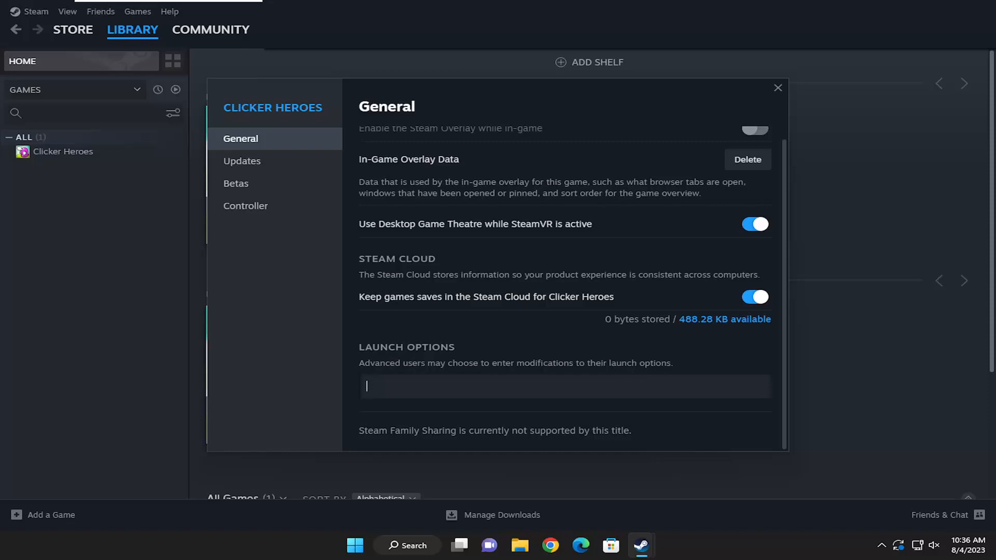
- Enter the launch option -windowed in the General tab's Launch Options field
text(-win)
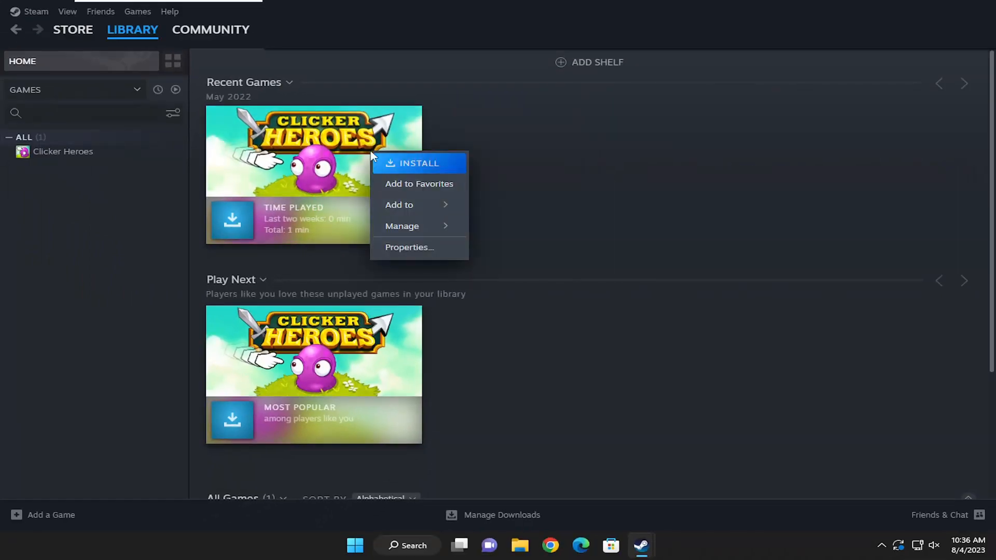
click(410, 247)
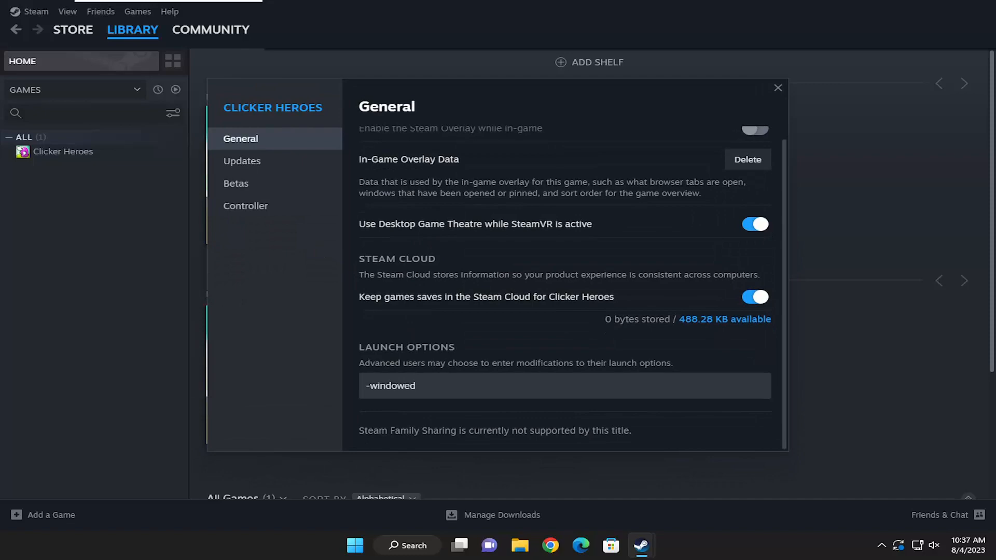
click(777, 88)
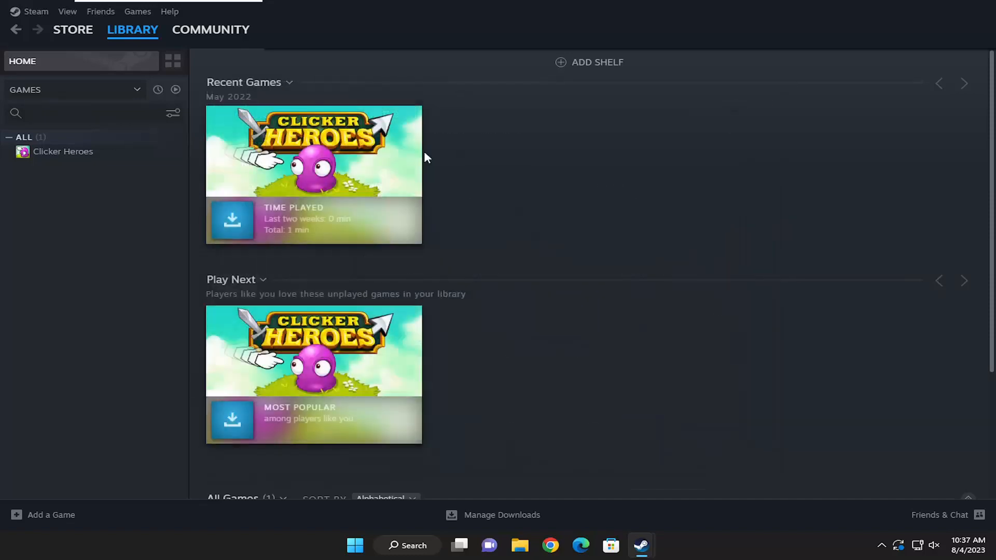